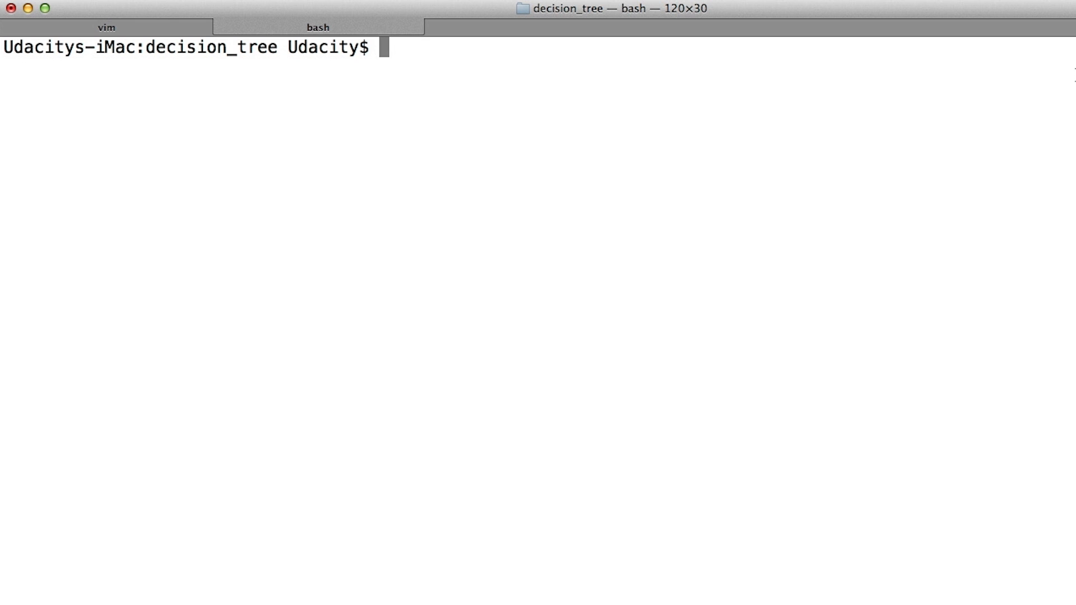
type("python")
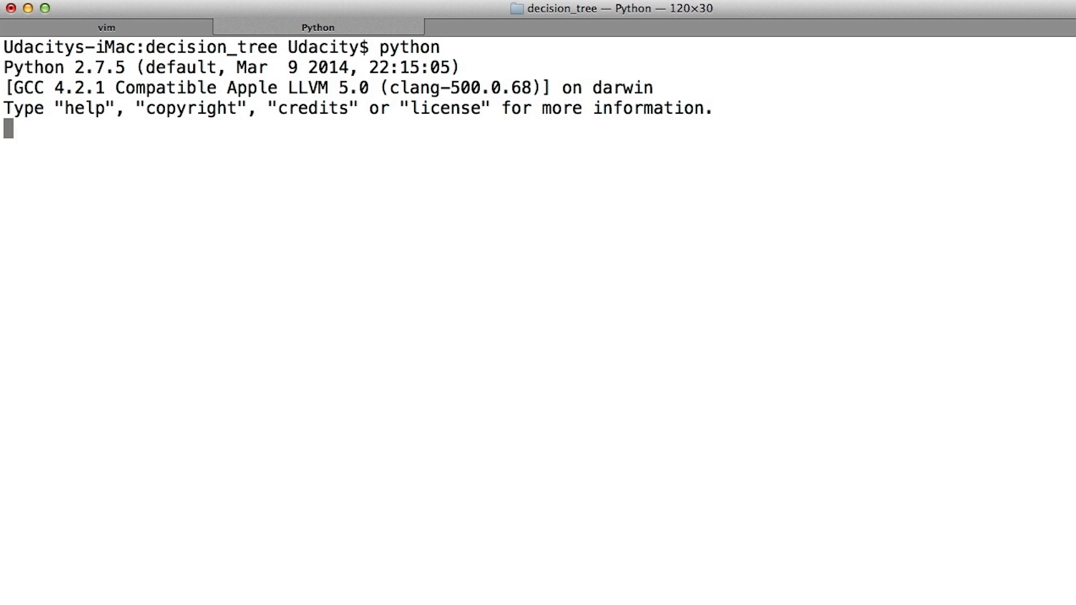
type("impo")
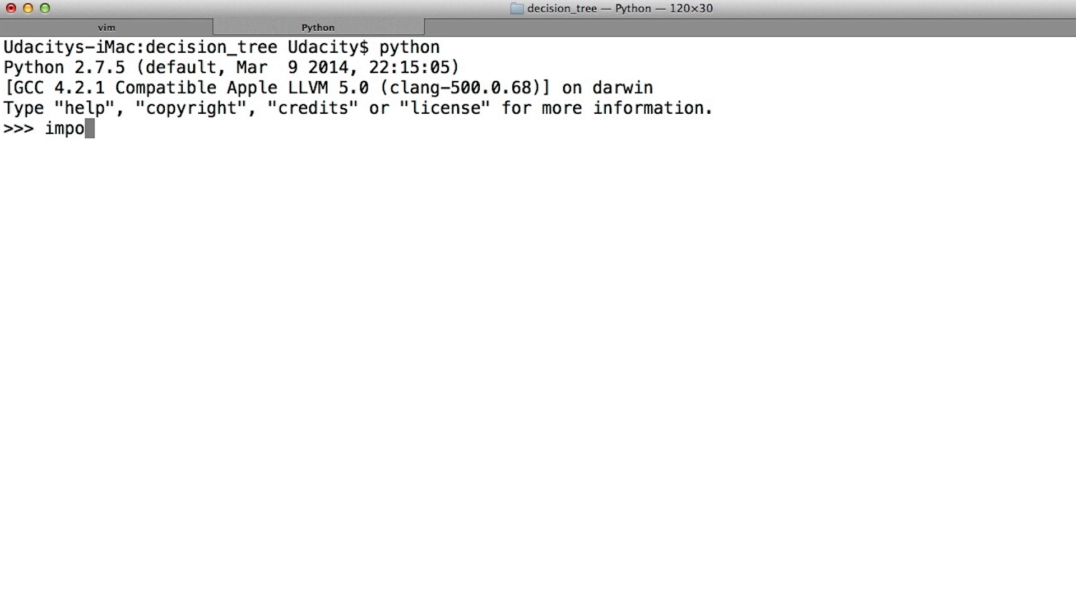
type("rt math")
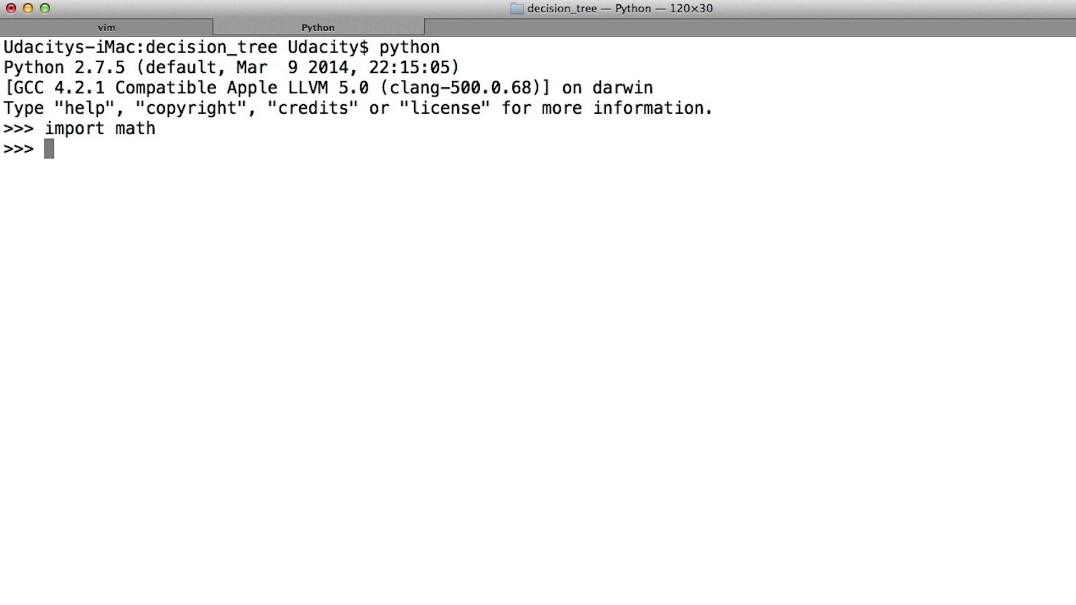
type("-0.5")
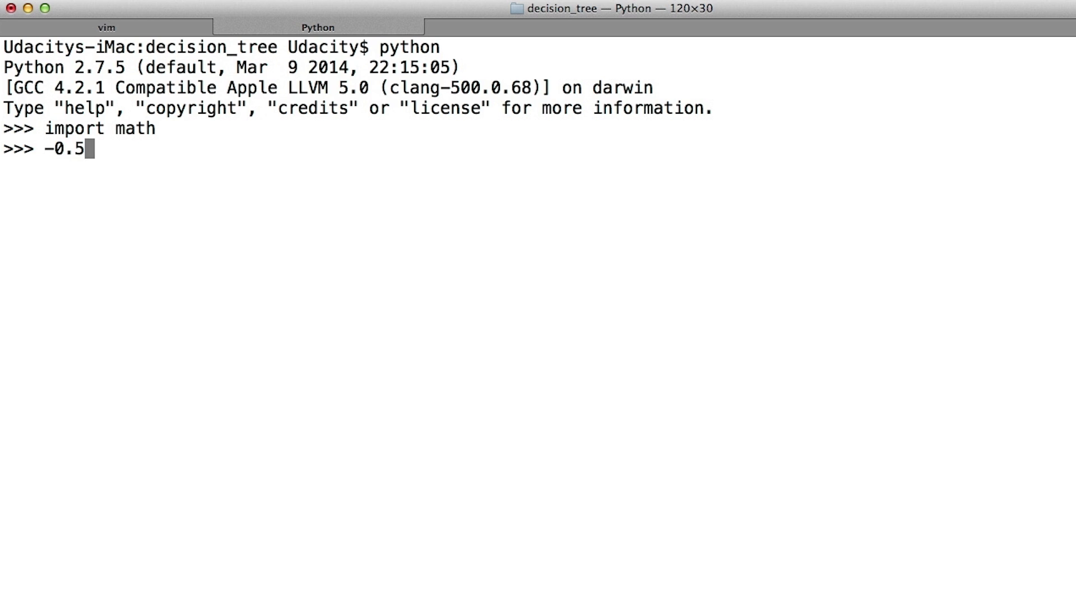
type("*log")
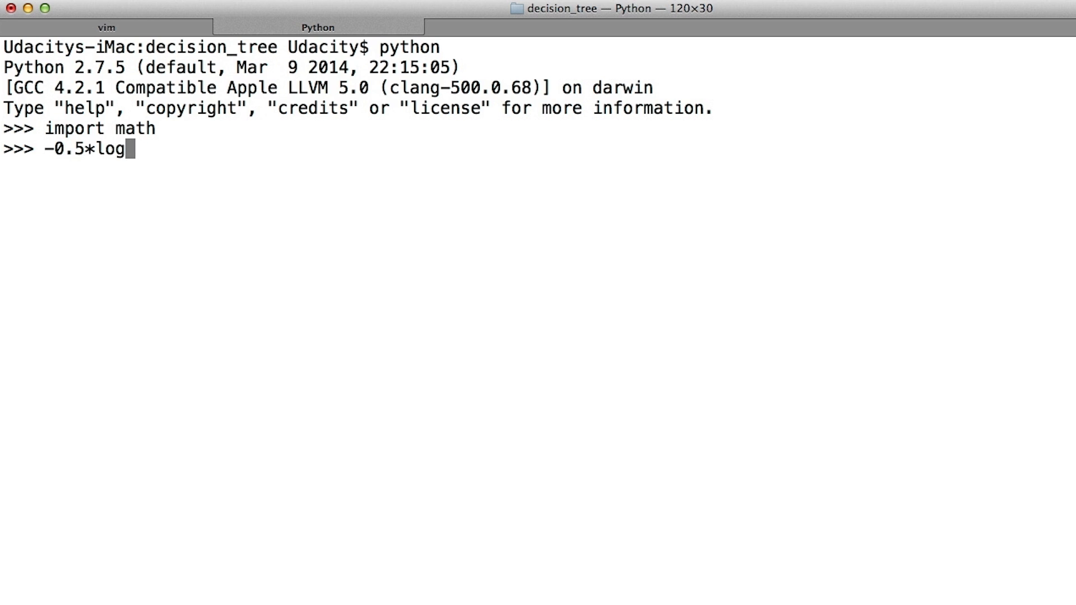
type("(0.")
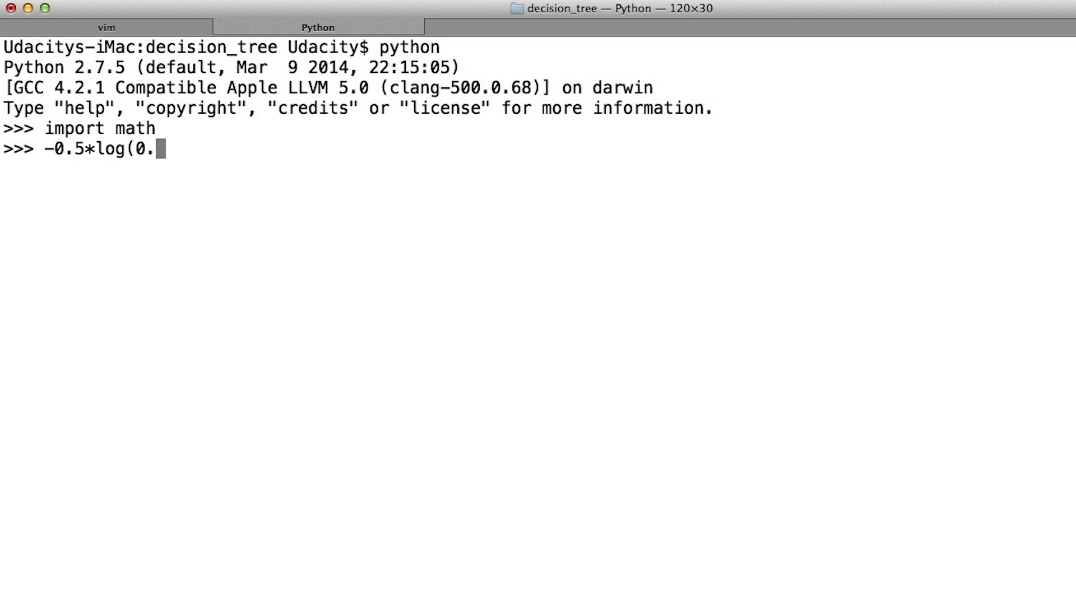
type("math.log(0.5, 2)")
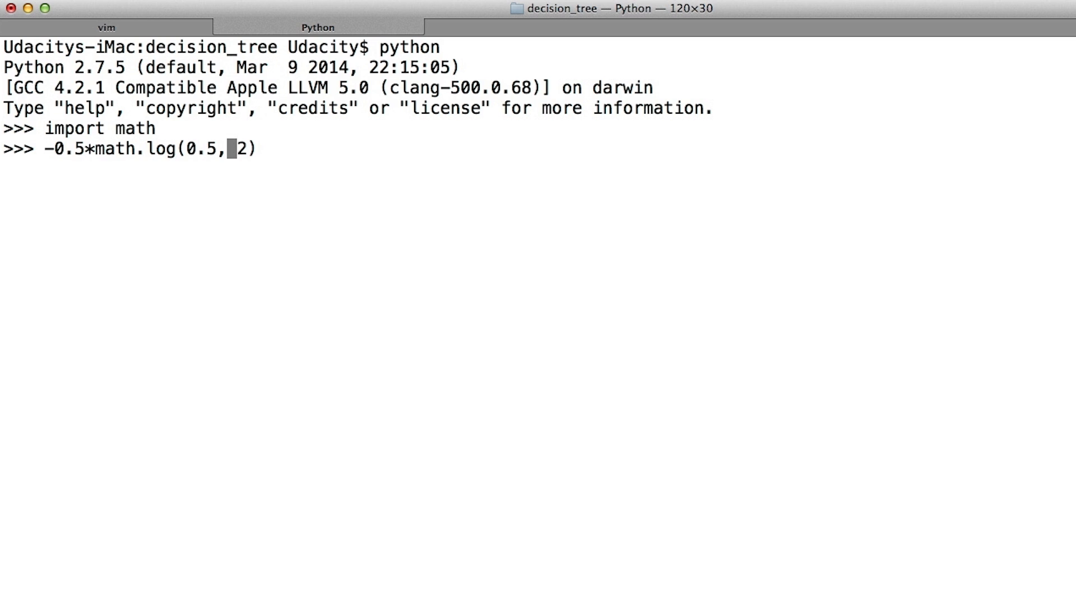
type("\" \"")
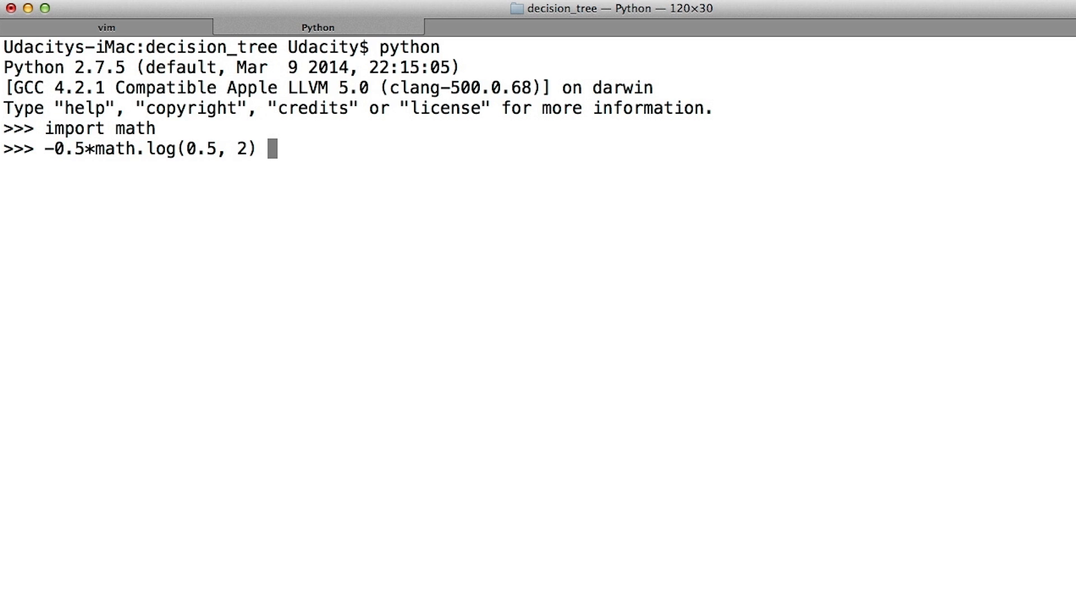
type("- 0")
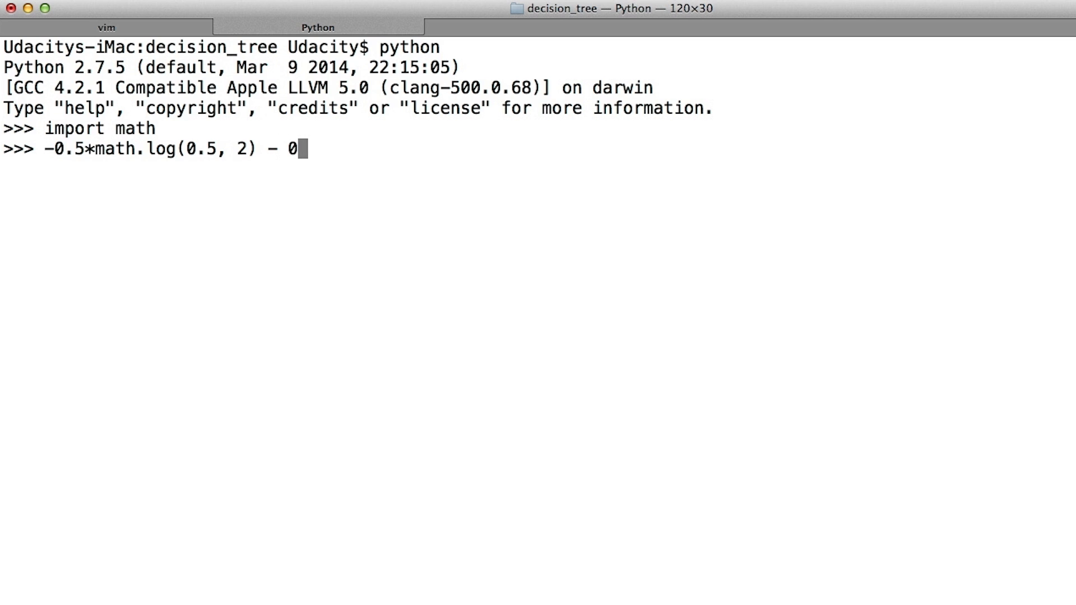
type(".5")
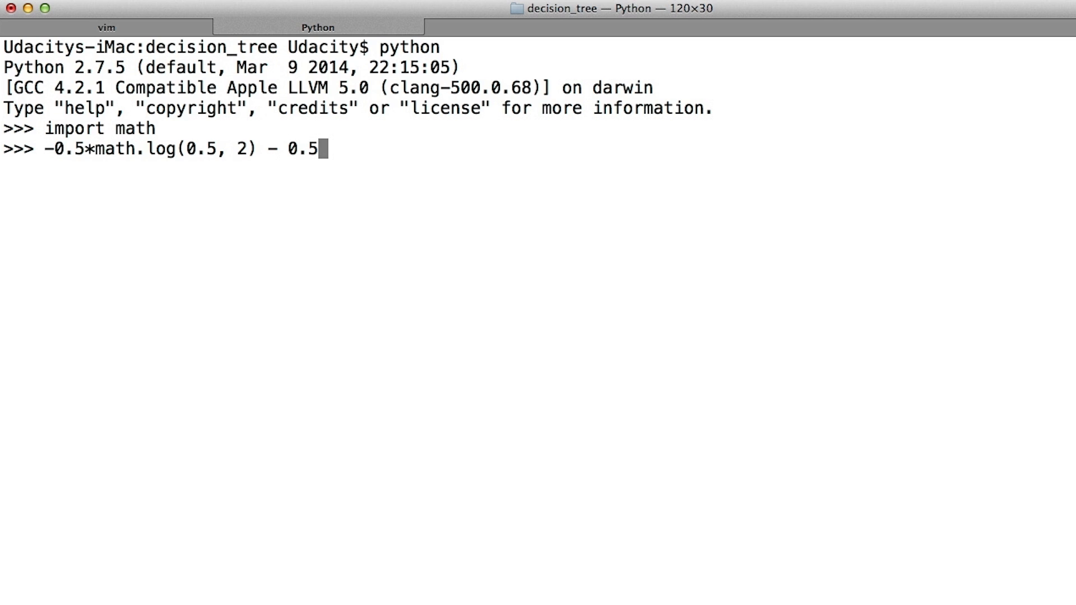
type("*mal")
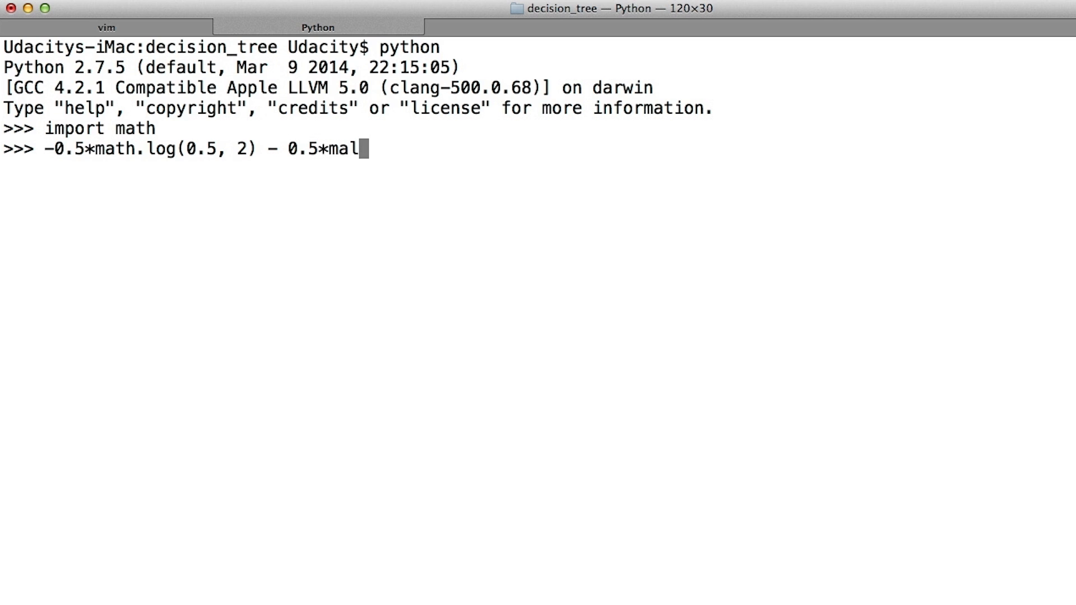